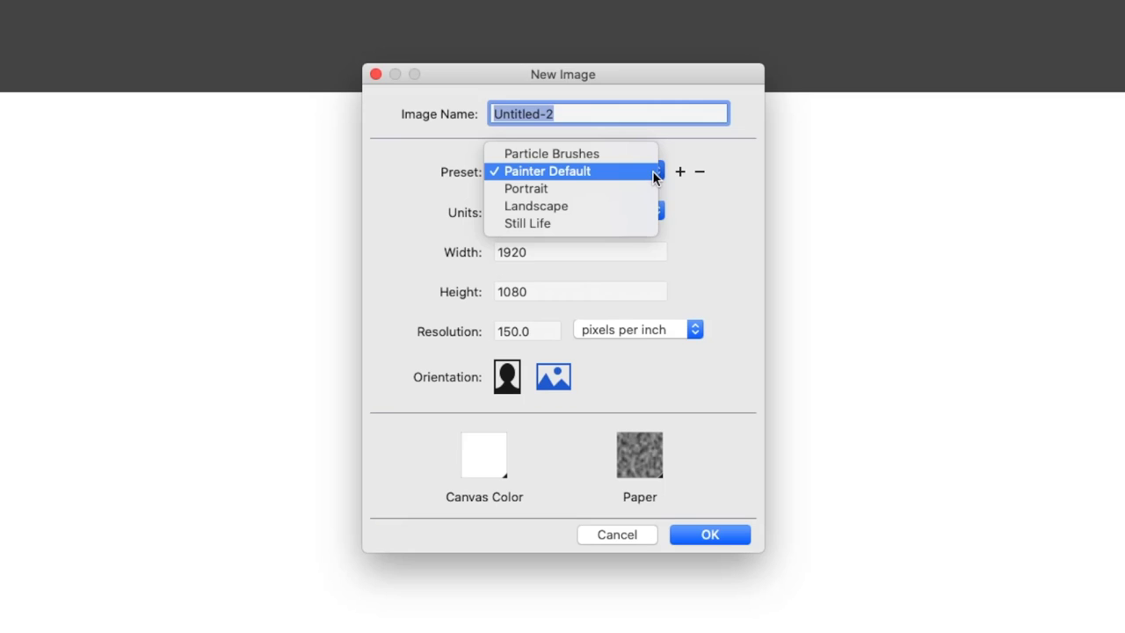
Step: Choose the Still Life preset with a cream canvas colour and dark paper texture for the new image
left_click(534, 205)
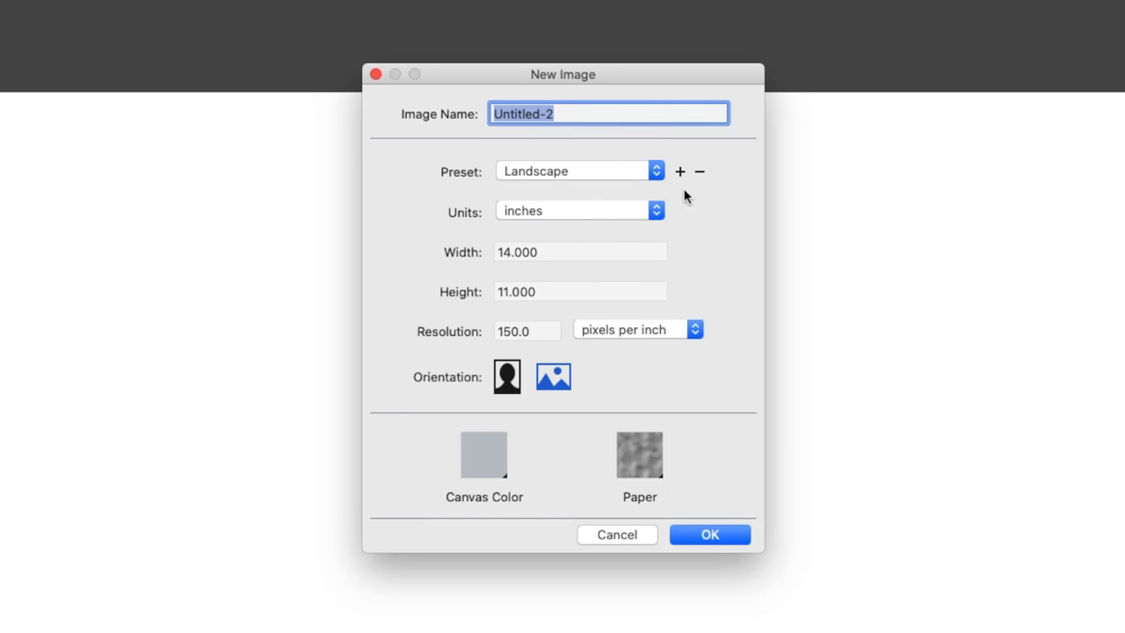
left_click(639, 454)
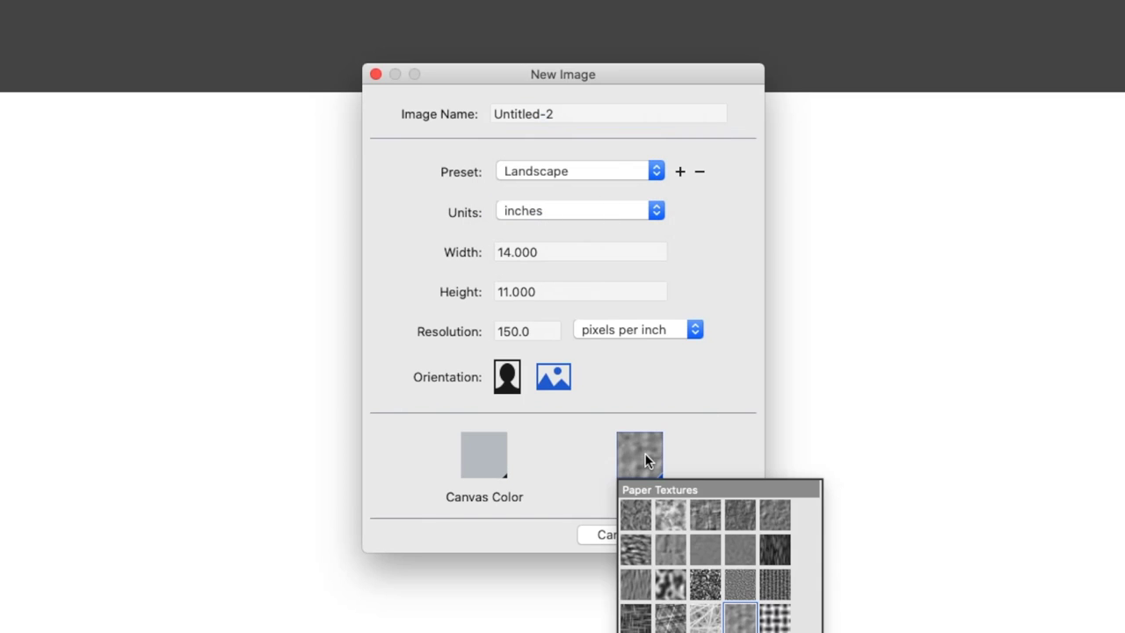
left_click(484, 454)
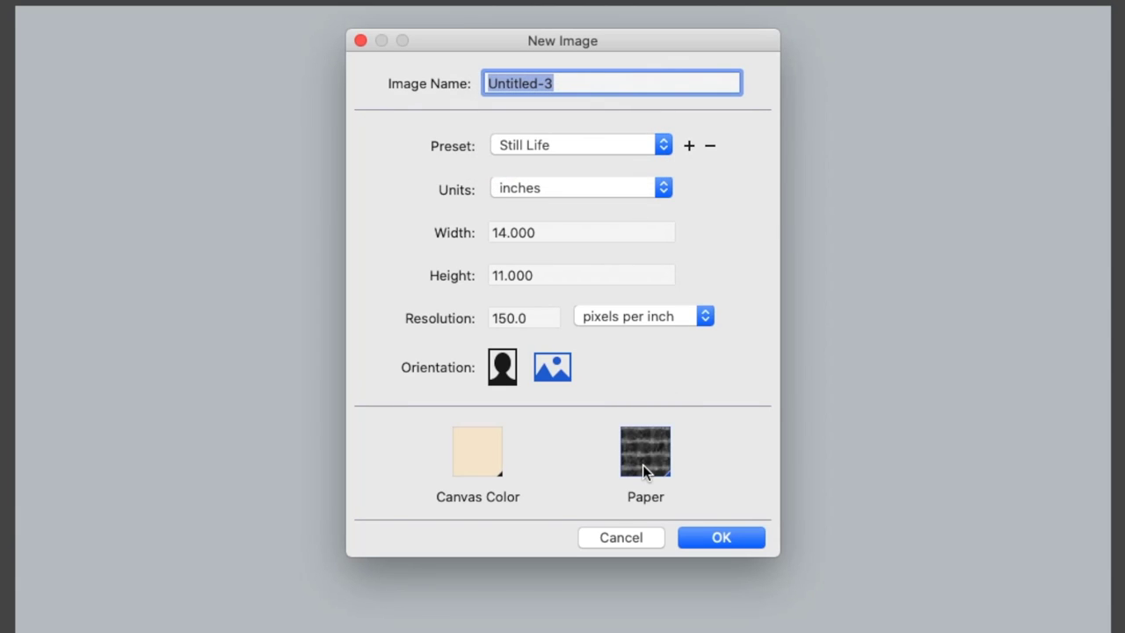
Step: Add a new layer from the Layers menu, then unlock all layers so Layer 1, Layer 2 and Canvas Layer are editable
left_click(322, 10)
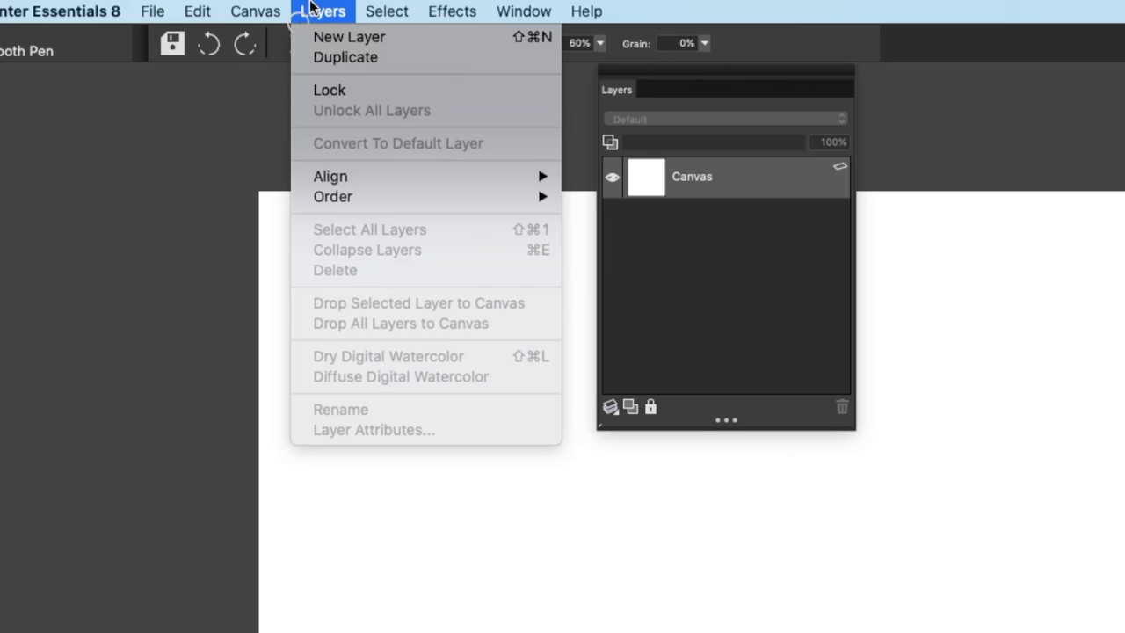
mouse_move(330, 62)
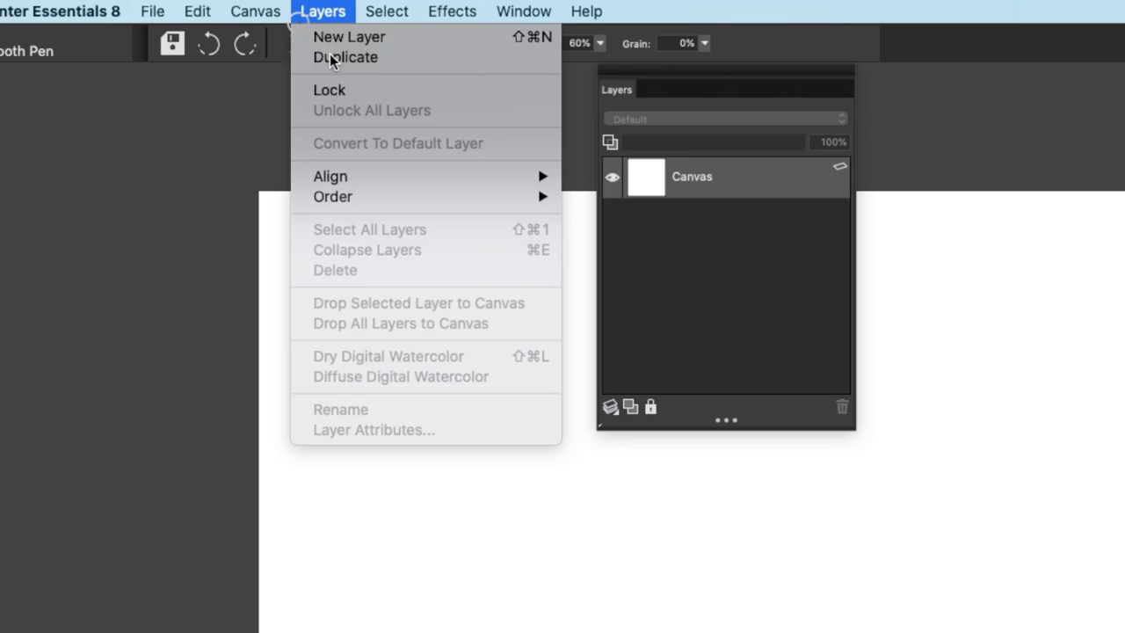
left_click(348, 35)
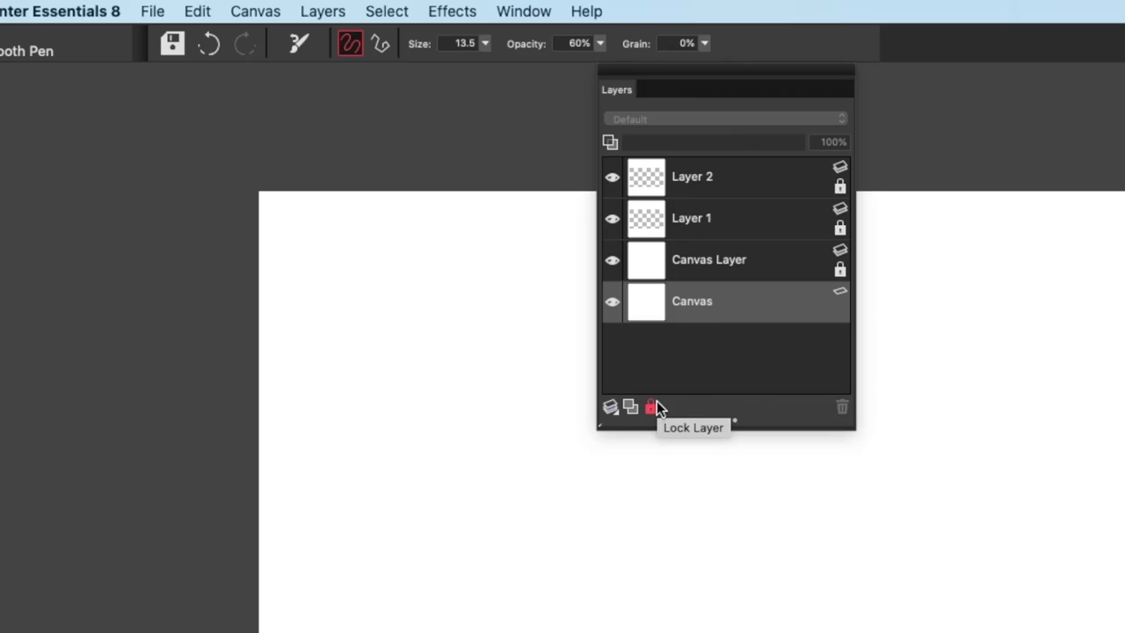
left_click(324, 10)
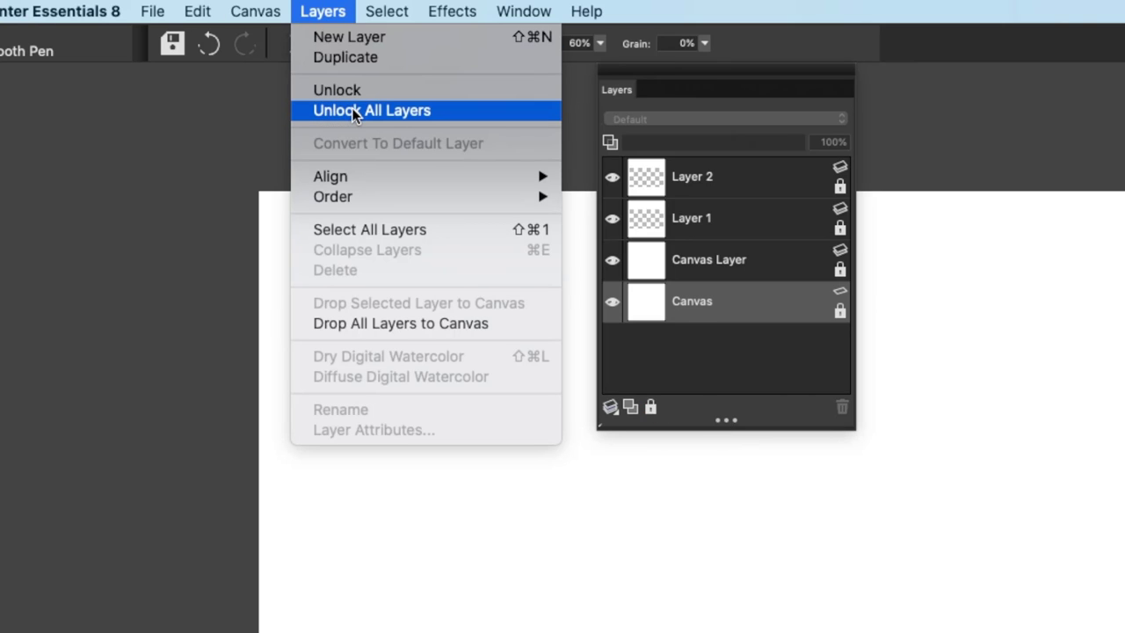
left_click(373, 109)
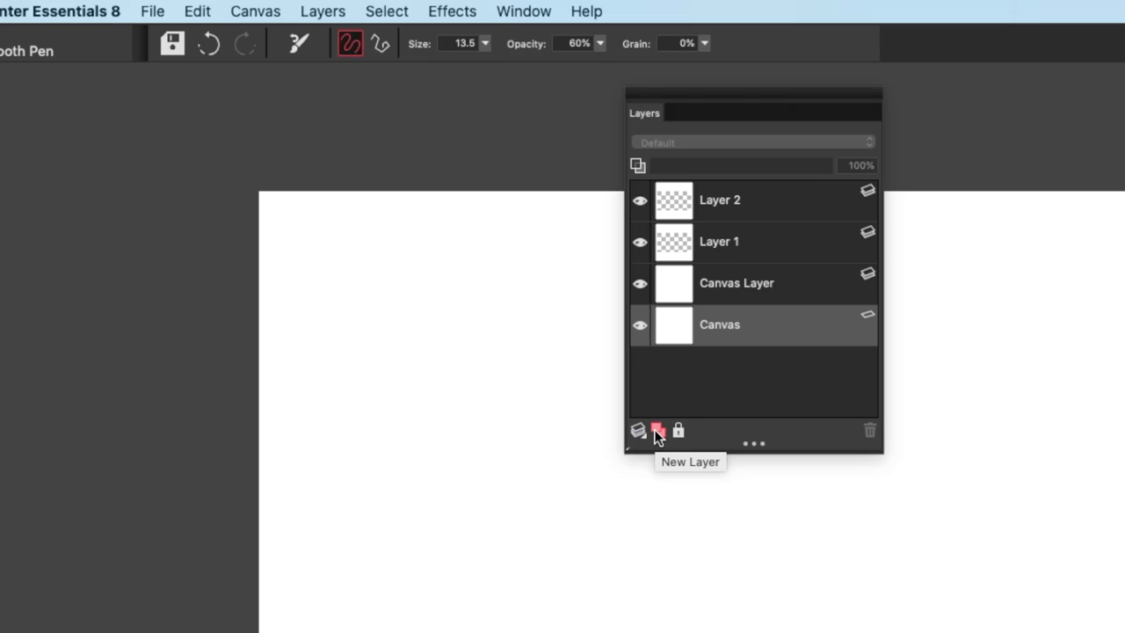
mouse_move(661, 437)
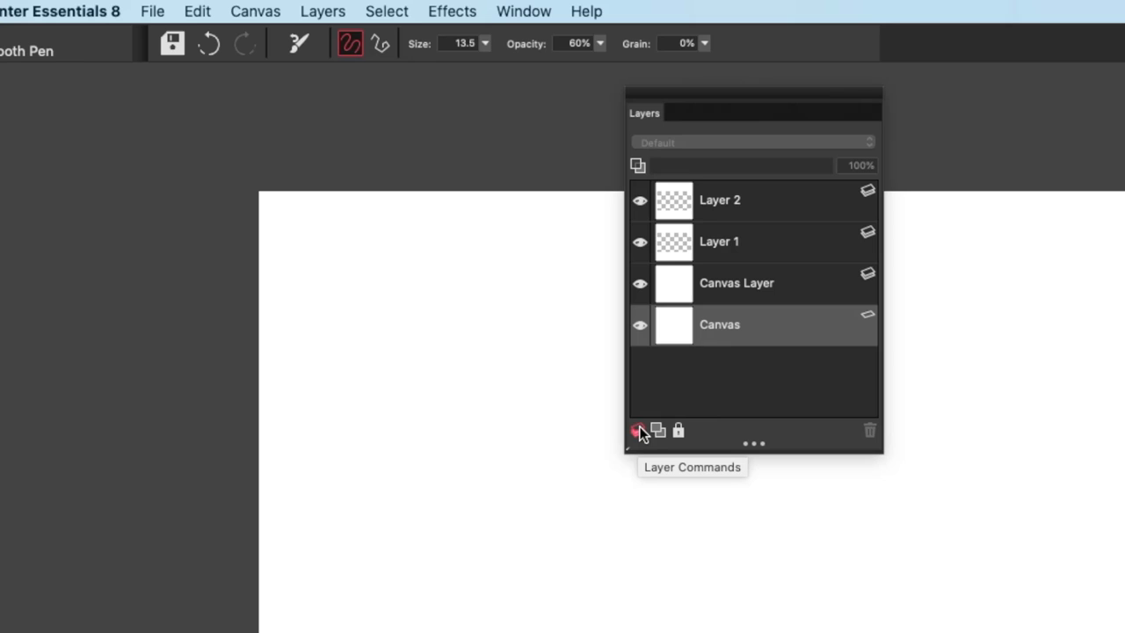
Step: Use the Layers panel commands to build the stack up to Layer 4 above Layer 3, 2, 1 and Canvas
left_click(640, 429)
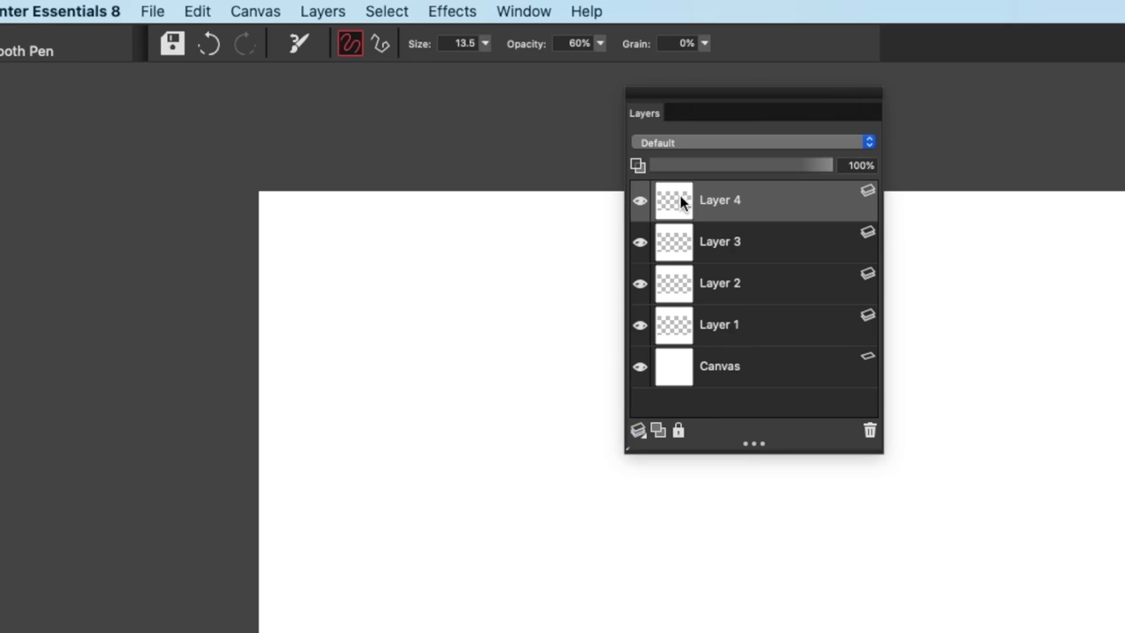
Step: Review Layer 4's context actions, then paste the copied red stroke via Edit > Paste, creating Layer 5
right_click(719, 201)
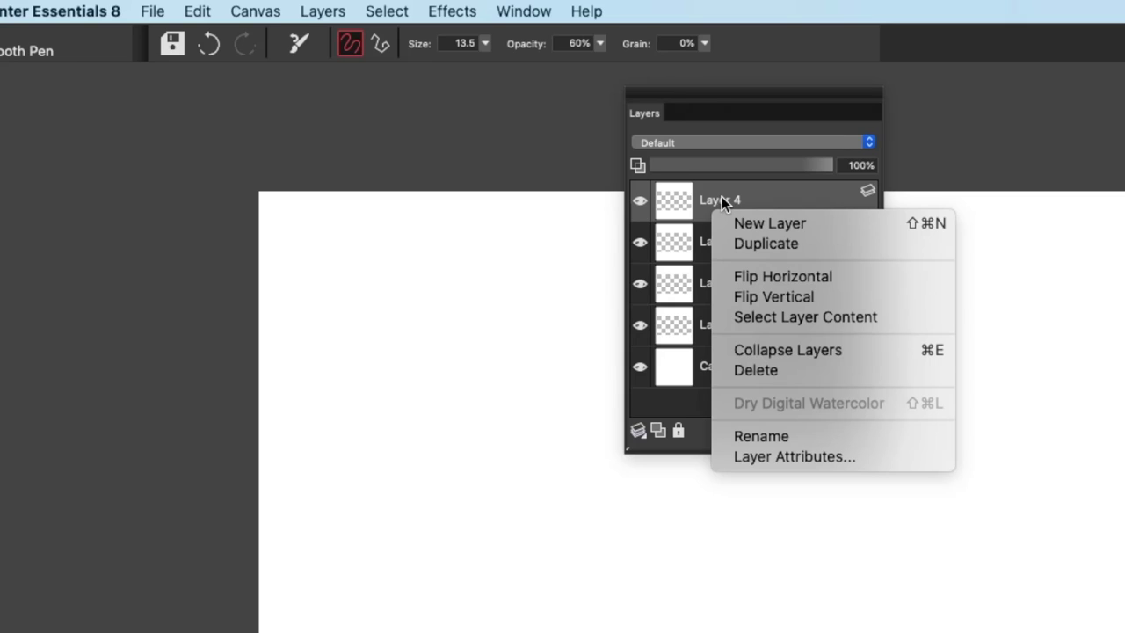
mouse_move(736, 214)
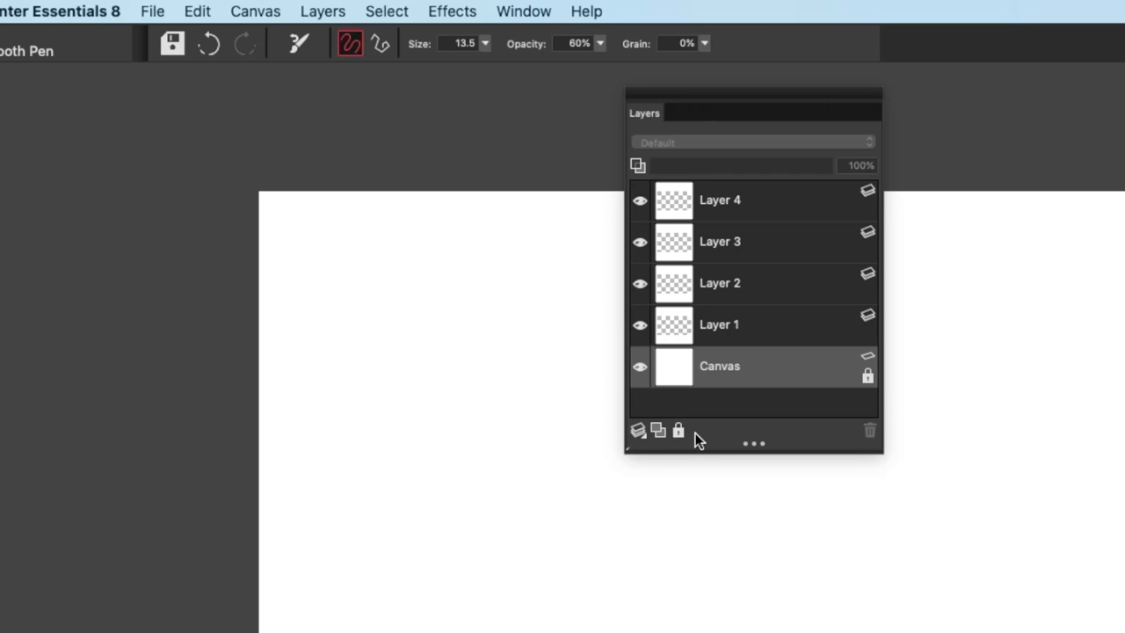
left_click(197, 10)
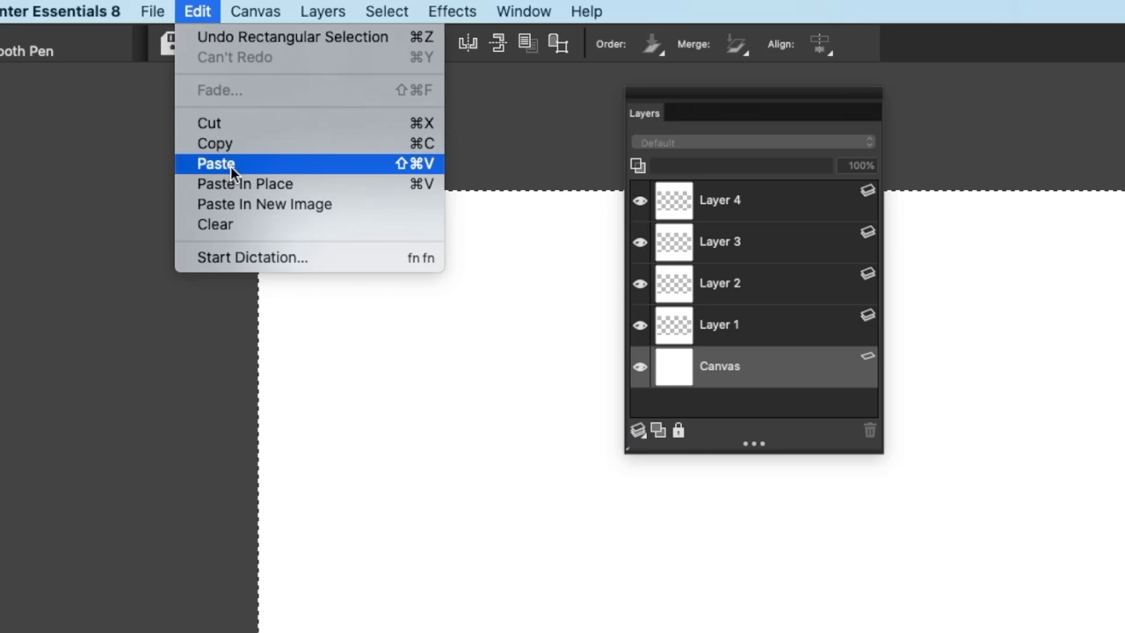
left_click(216, 163)
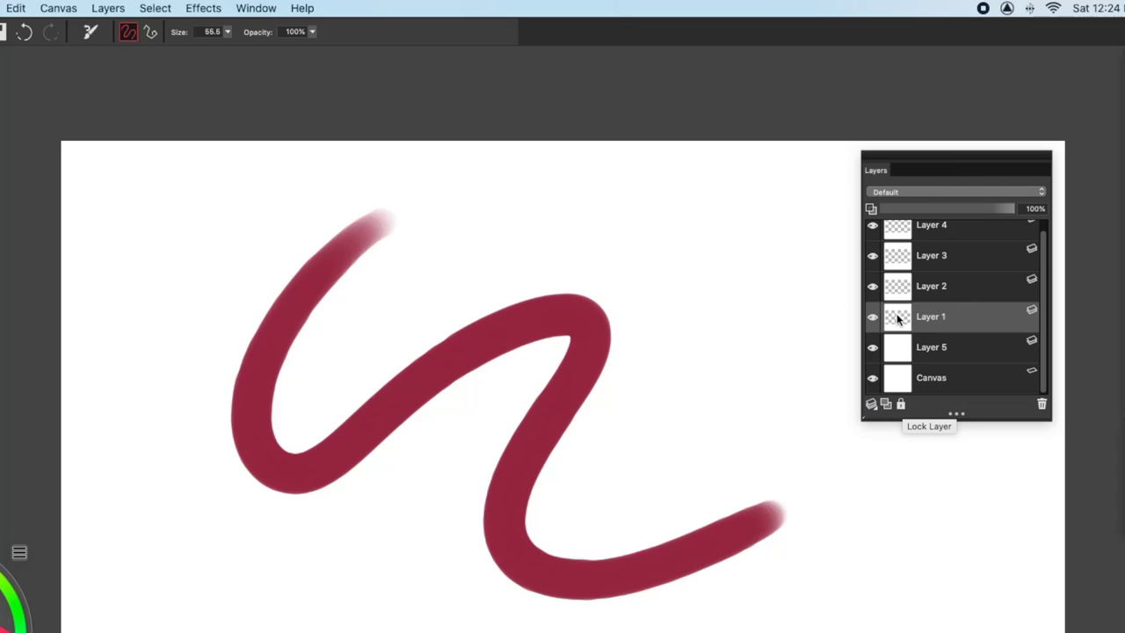
Step: Hide the red-stroke layer and collapse the lower layers, leaving Layer 4 and Layer 5 above Canvas
left_click(872, 317)
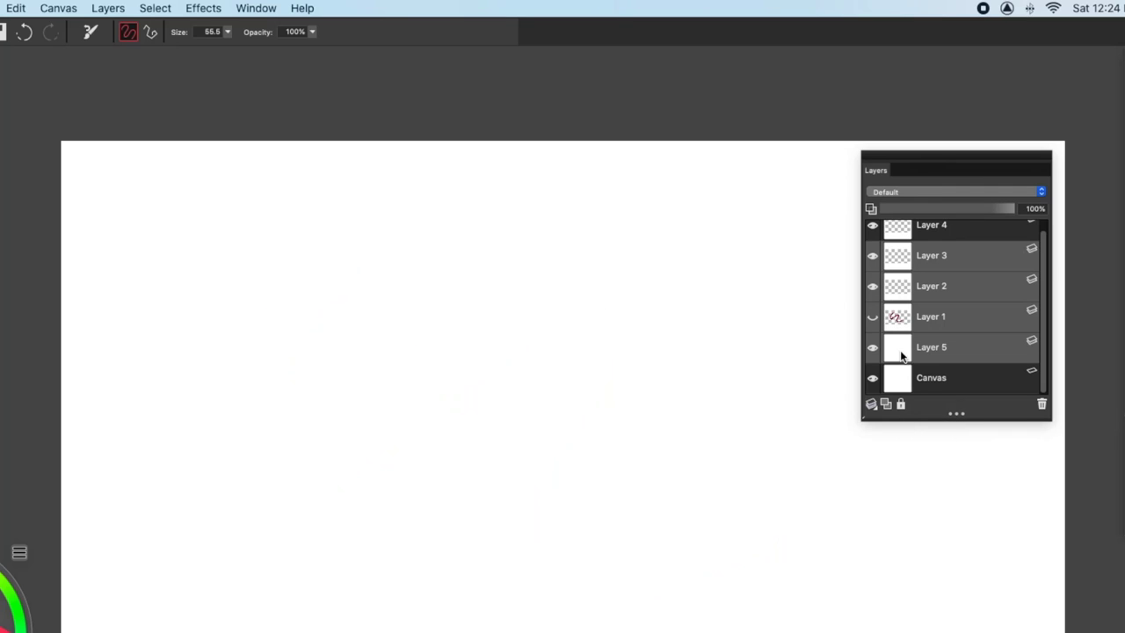
left_click(1041, 403)
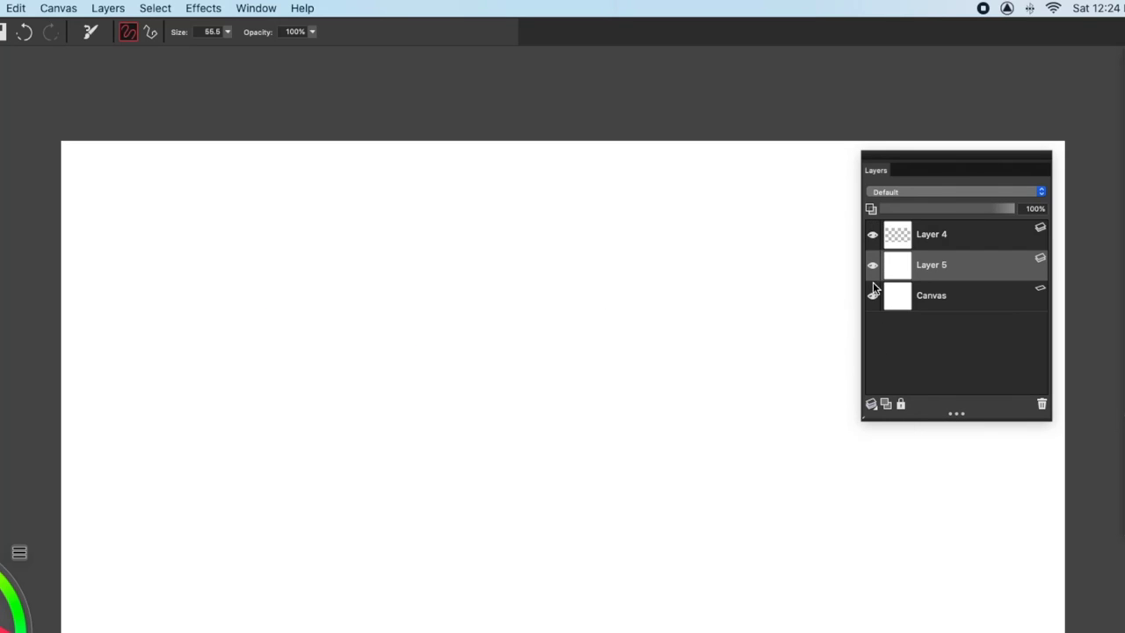
mouse_move(912, 261)
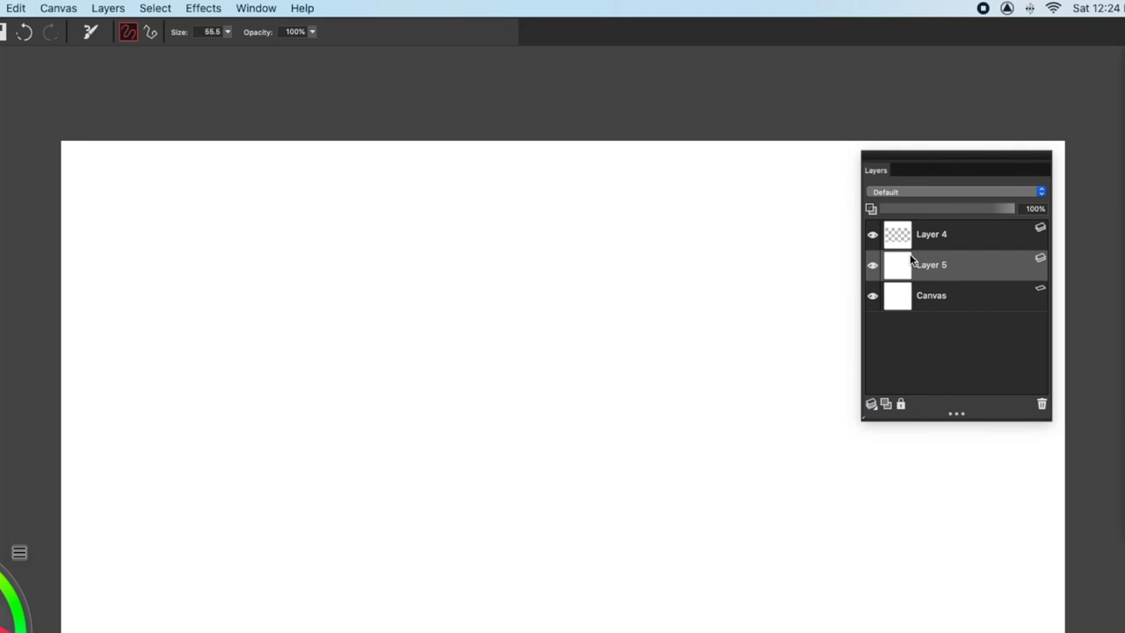